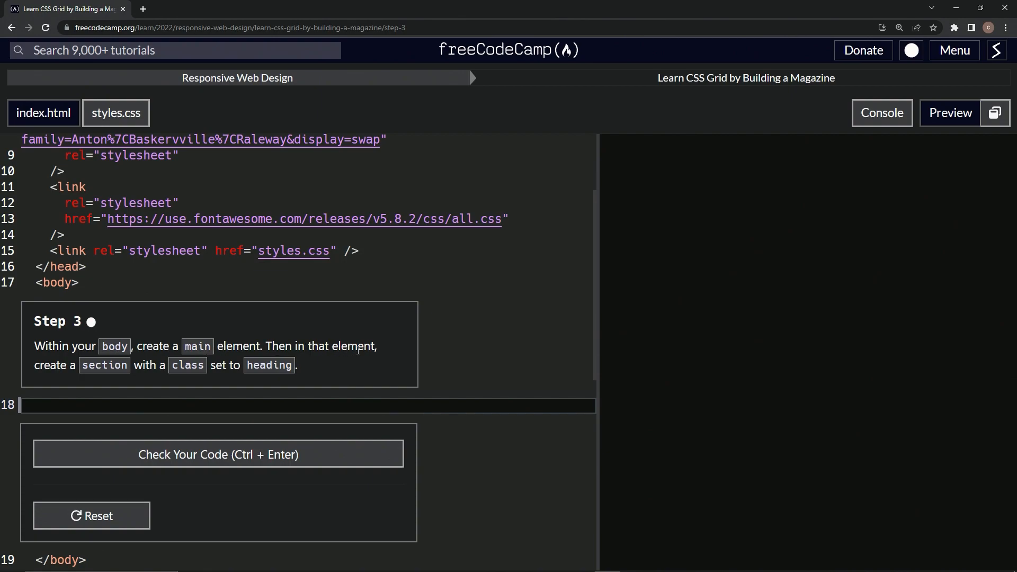
pyautogui.moveTo(167, 409)
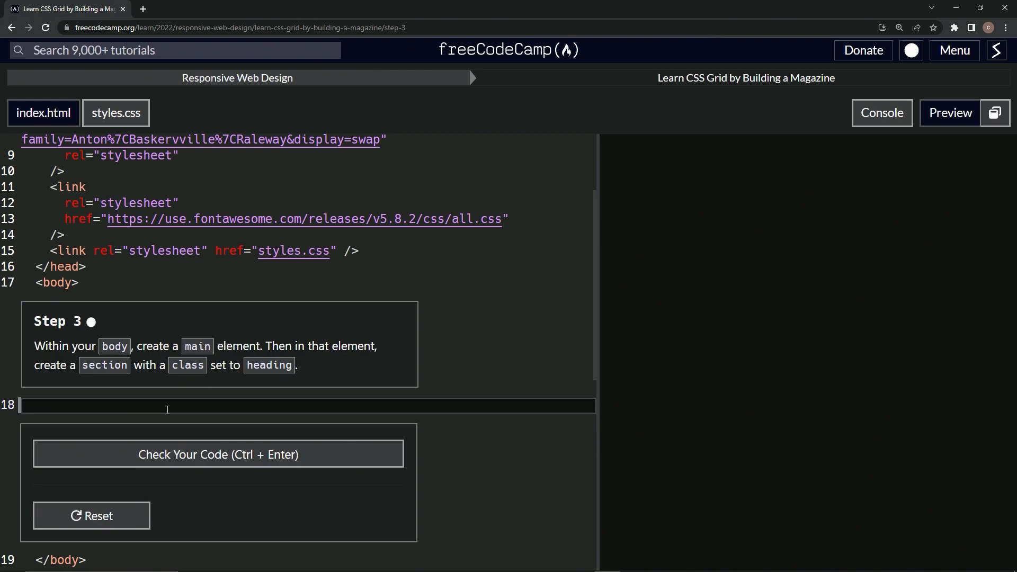
# Step: Write an empty <main></main> element inside the body and start a new line within it
pyautogui.write('<')
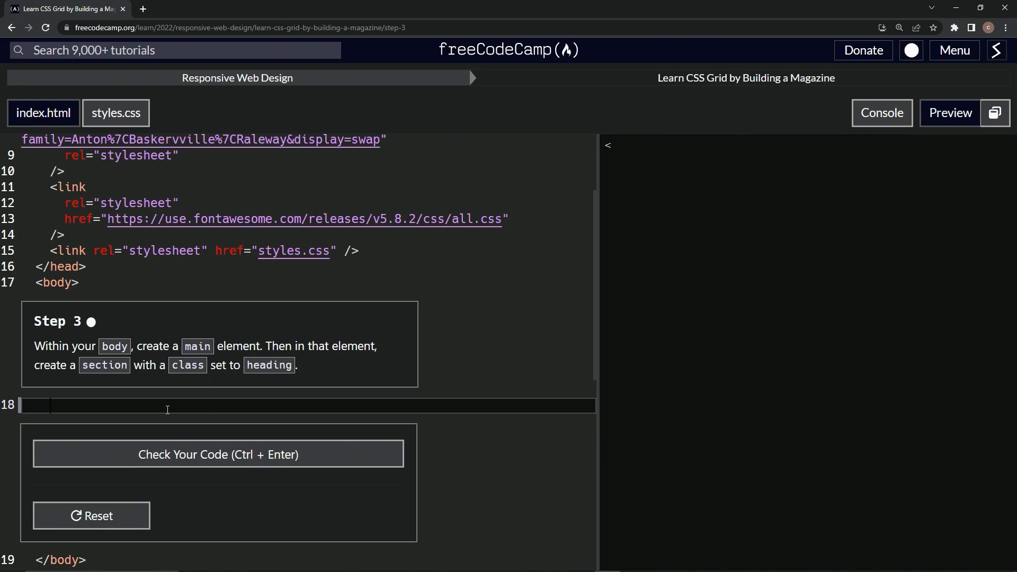
pyautogui.write('<main')
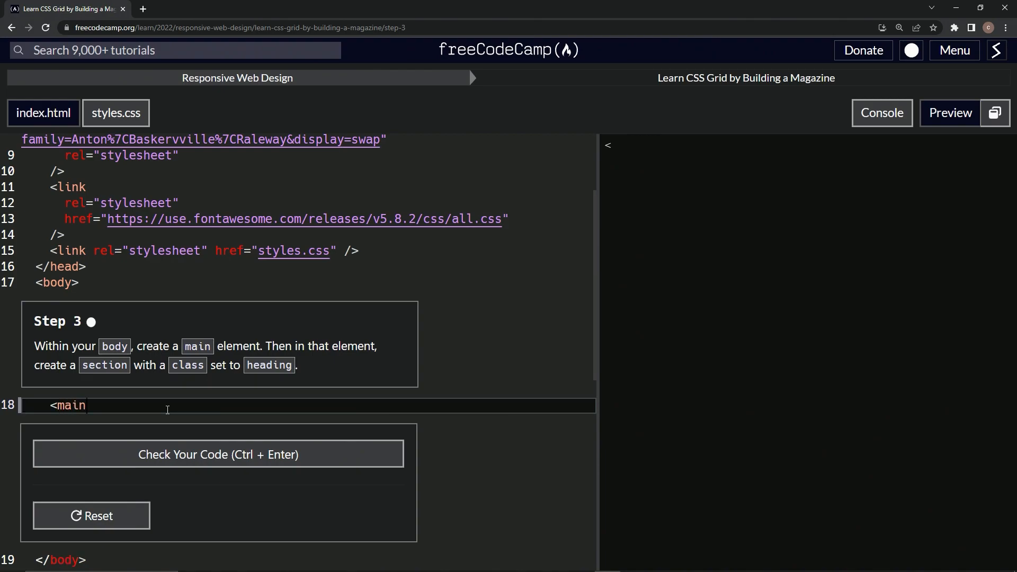
pyautogui.write('></mai')
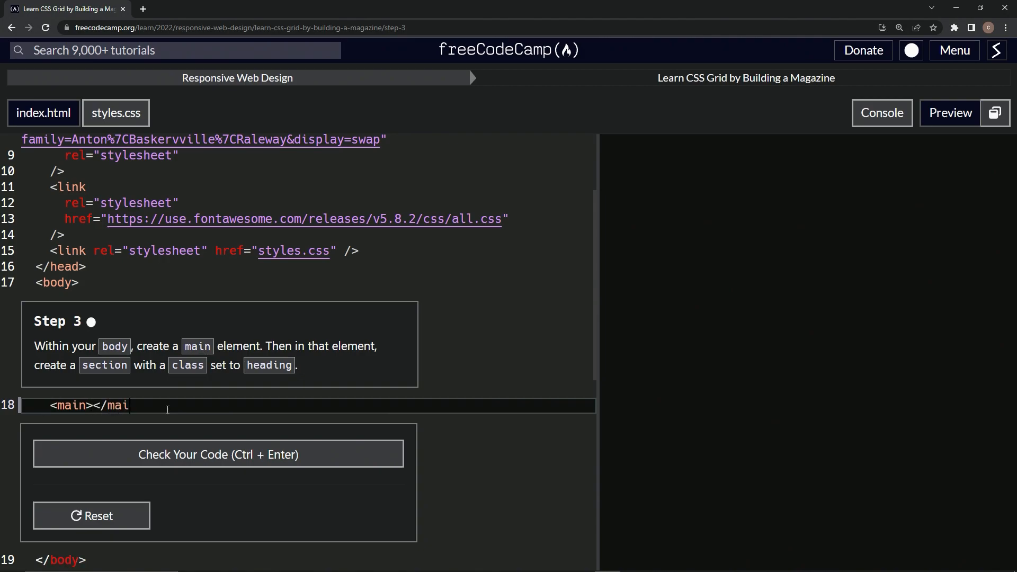
pyautogui.write('n>')
pyautogui.write('<')
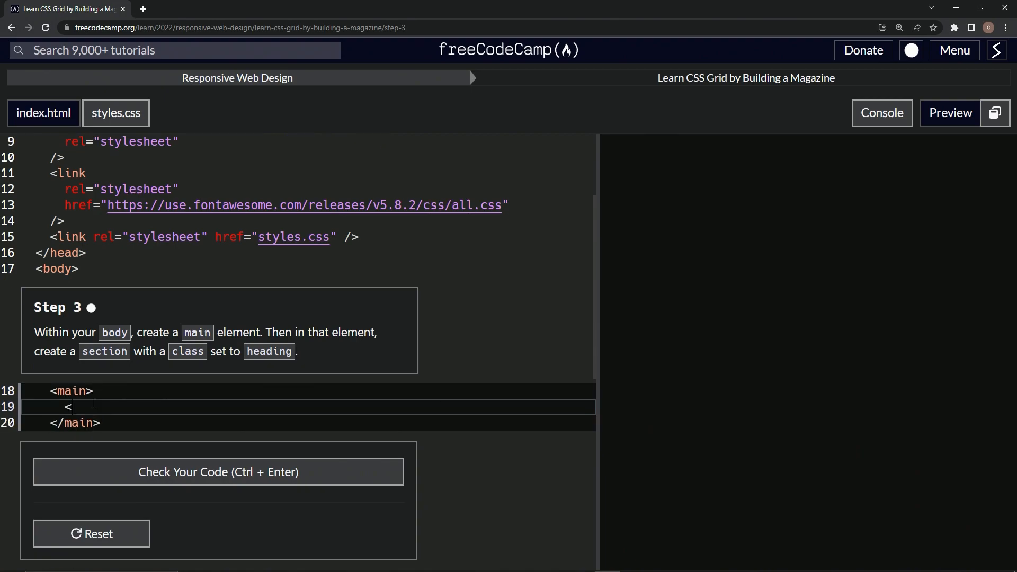
# Step: Write <section class='heading'></section> inside the main element
pyautogui.write('section>')
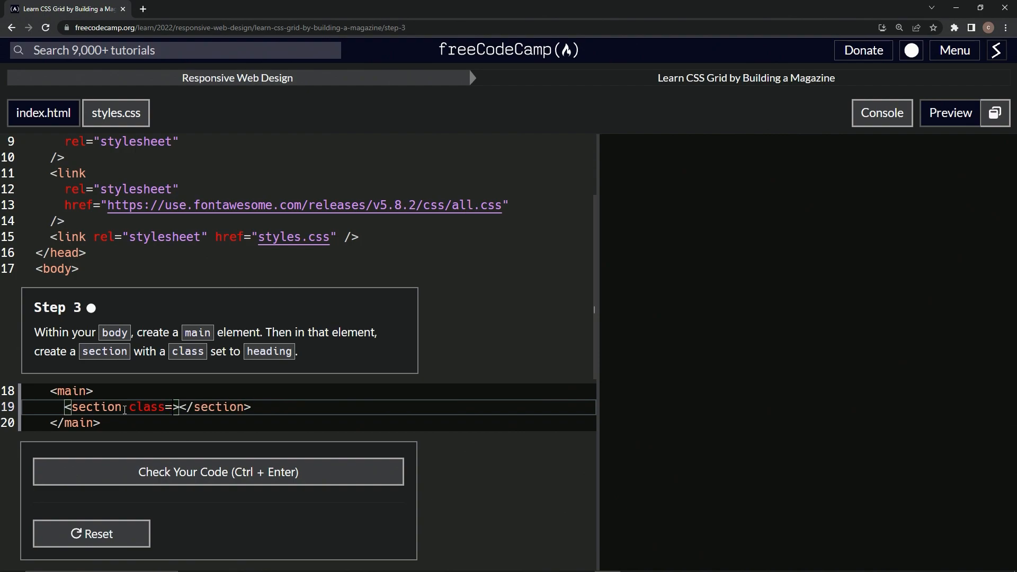
pyautogui.write("''")
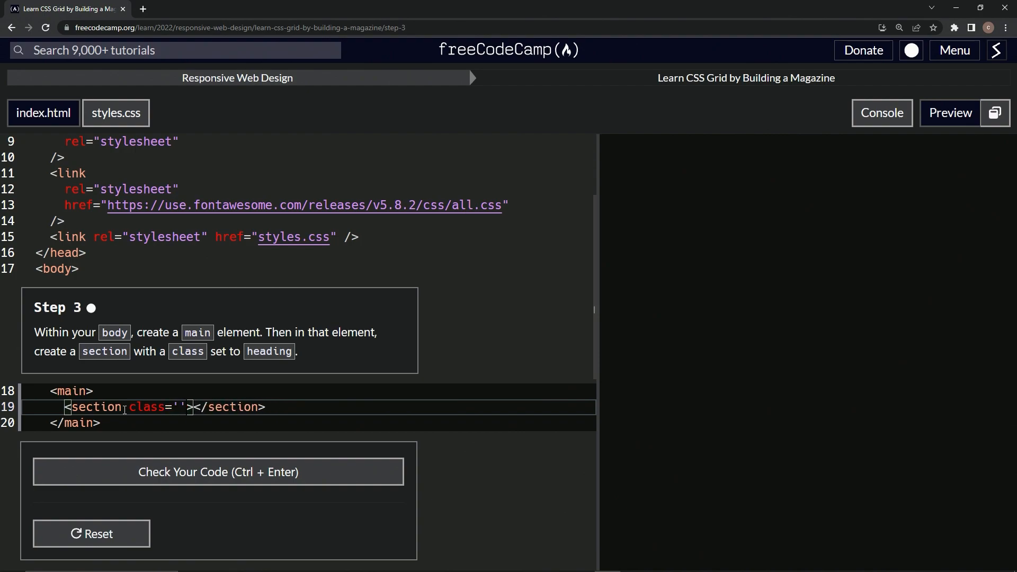
pyautogui.write('heading')
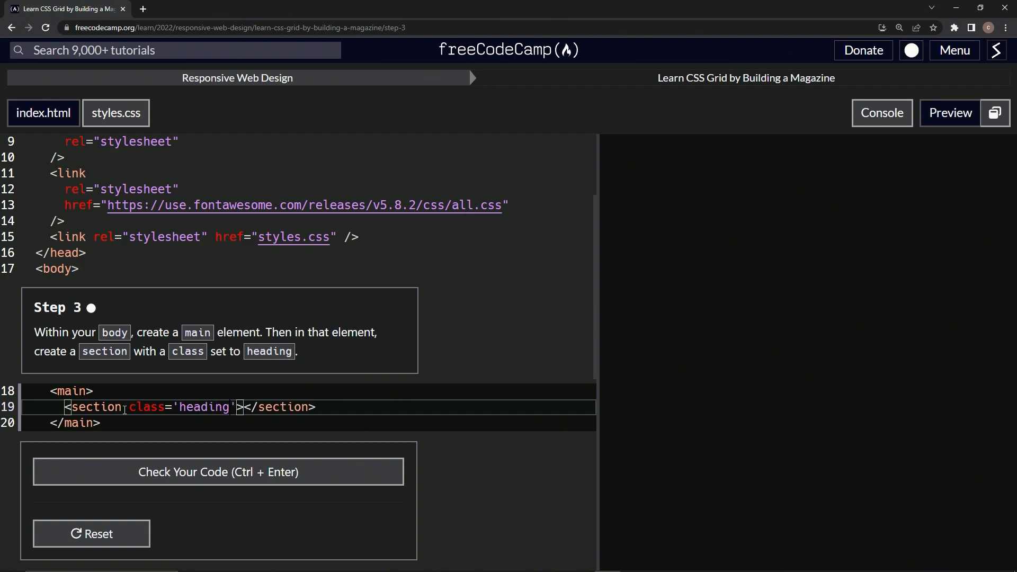
# Step: Check the code against the step 3 tests, submit it and advance to step 4
pyautogui.click(217, 472)
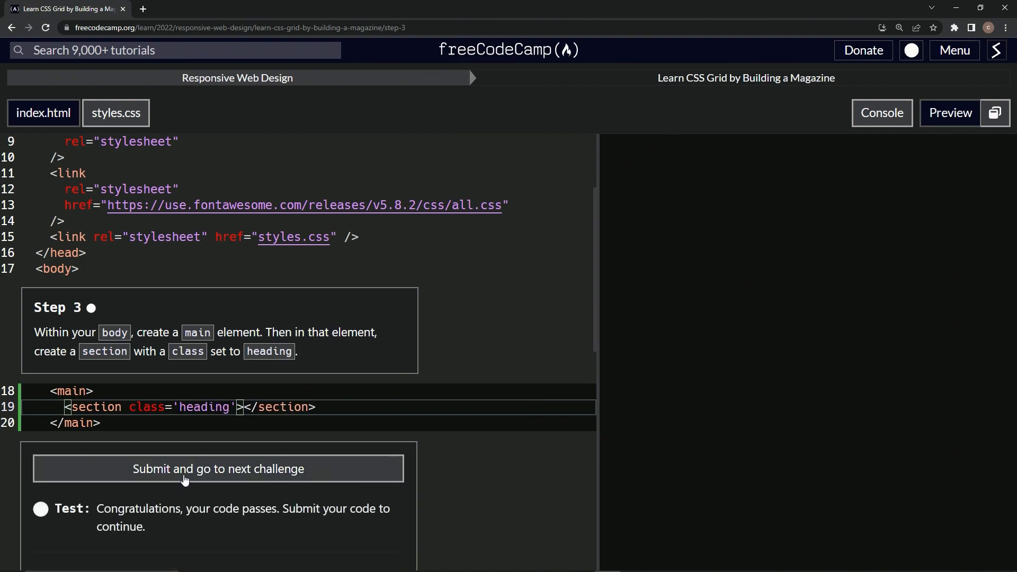
pyautogui.click(218, 468)
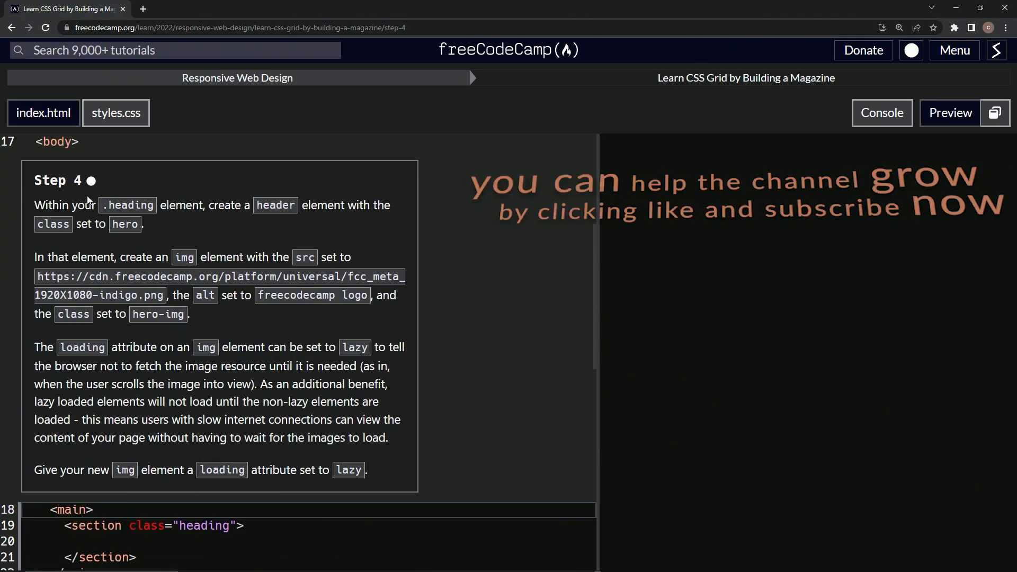
pyautogui.moveTo(396, 177)
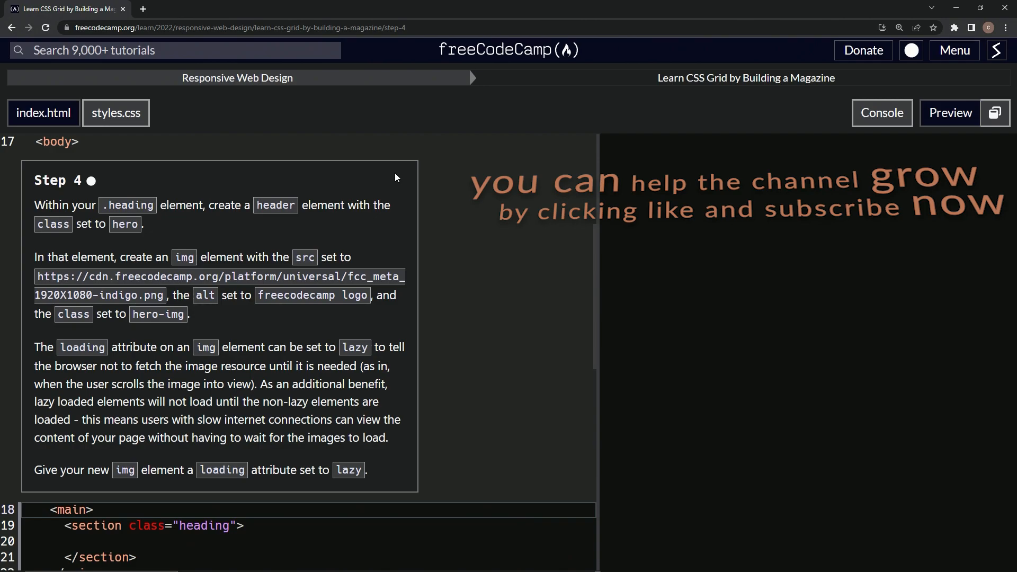